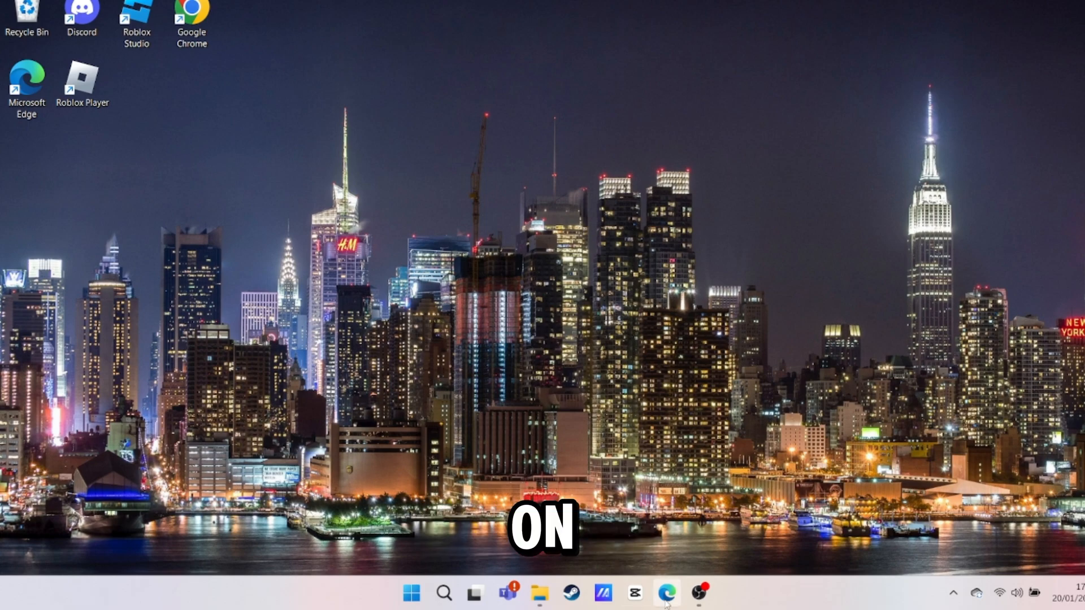
Start Microsoft Edge from the taskbar on a fresh new tab
left_click(666, 593)
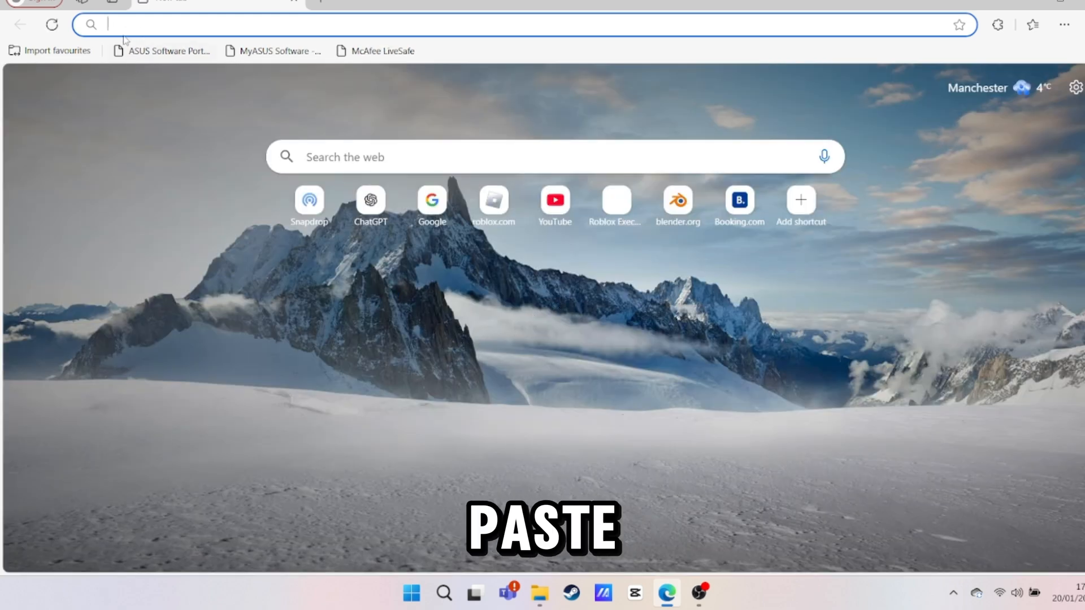
Go to the MediaFire link for Xeno-v1.1.3-x64 (1).zip, download it and show the finished download
type("https://www.mediafire.com/file/j03a92fh87iho82/Xeno-v1.1.3-x64_%25281%2529.zip/file")
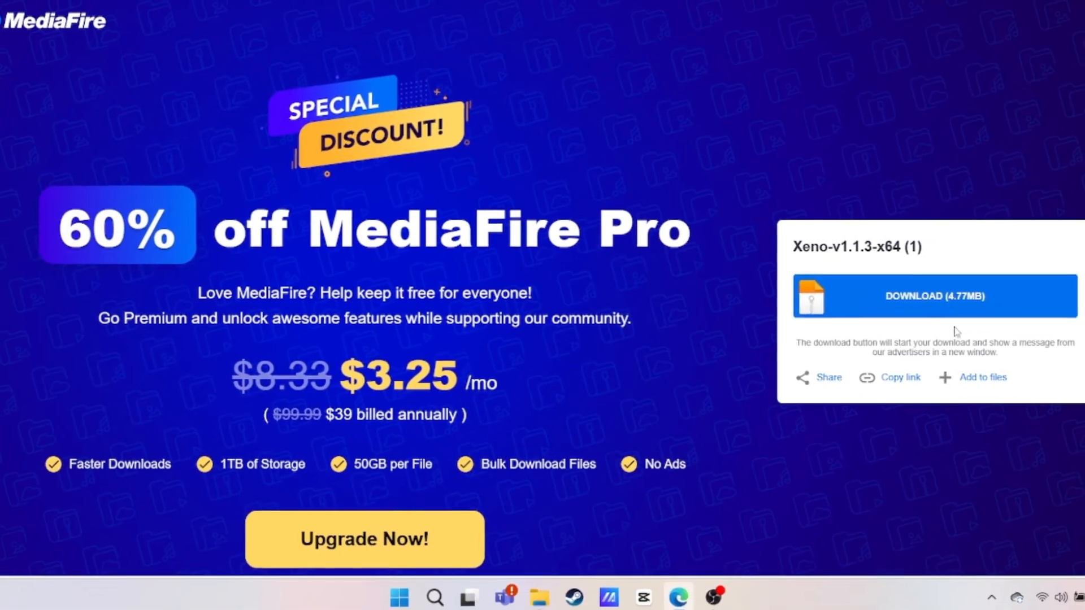
left_click(935, 296)
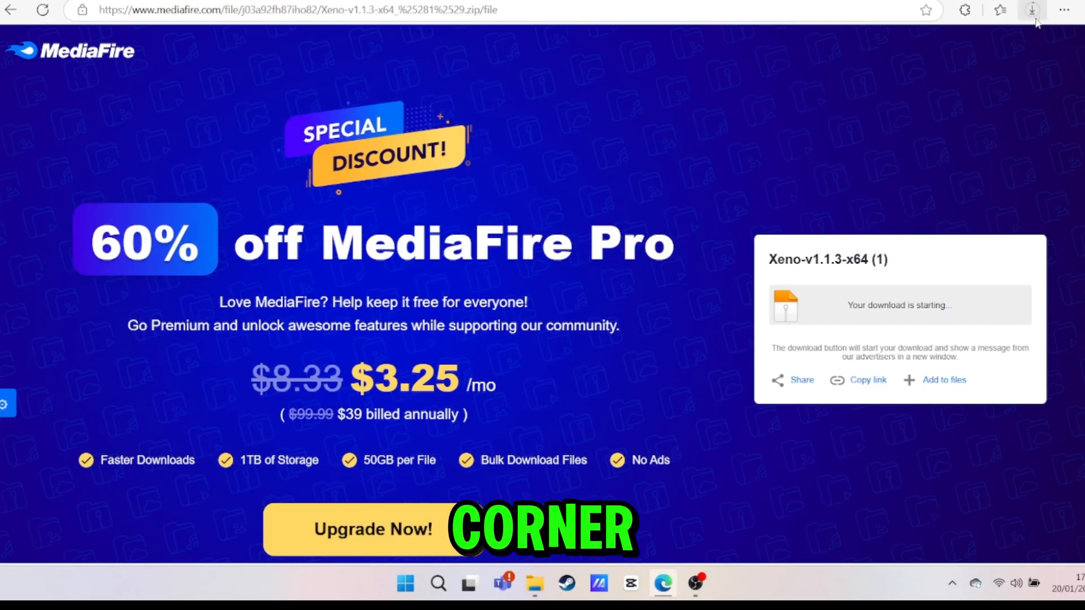
left_click(1032, 10)
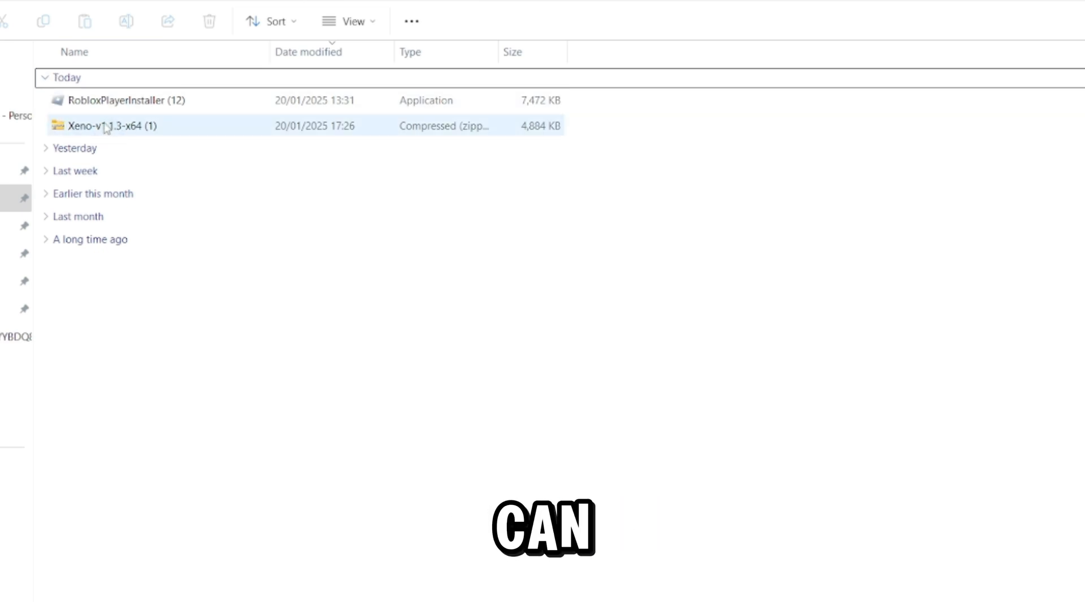
Browse into the Xeno zip's Xeno-v1.1.3-x64 folder and try running Xeno, triggering the extract-first warning
left_click(110, 125)
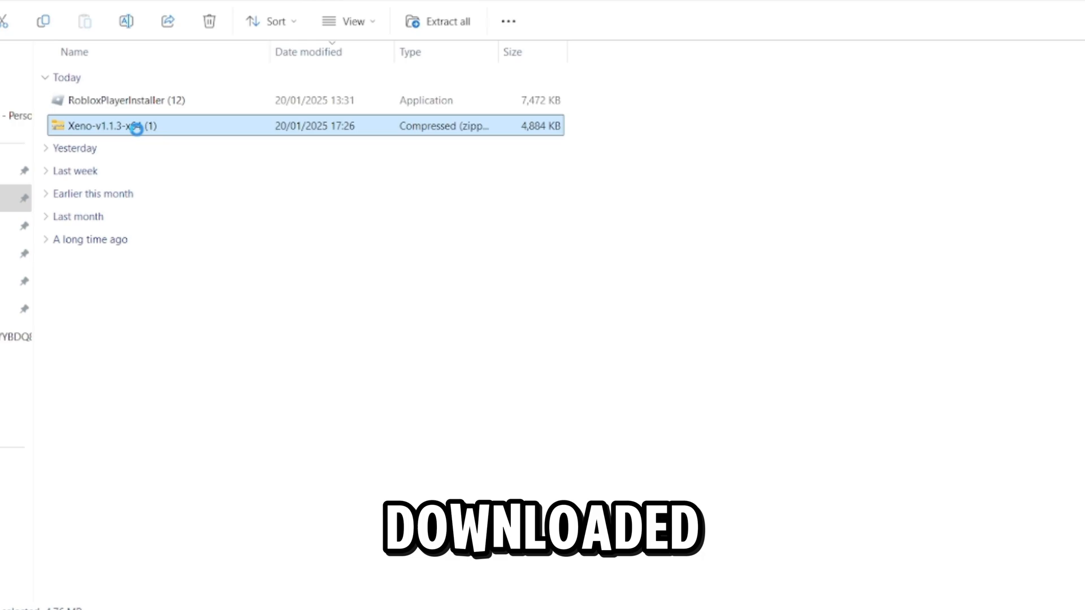
double_click(124, 126)
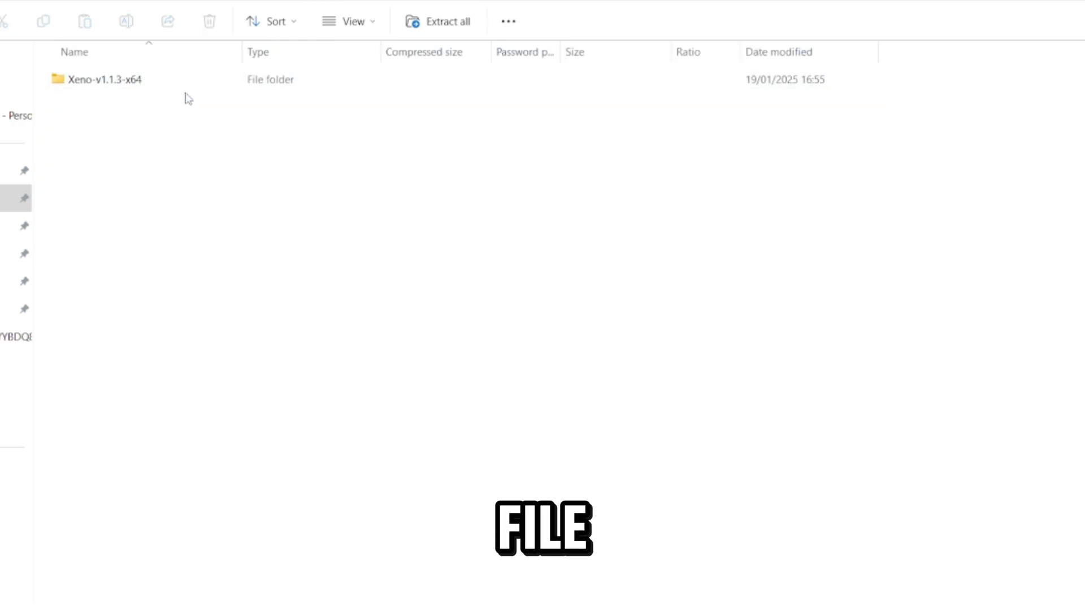
left_click(101, 79)
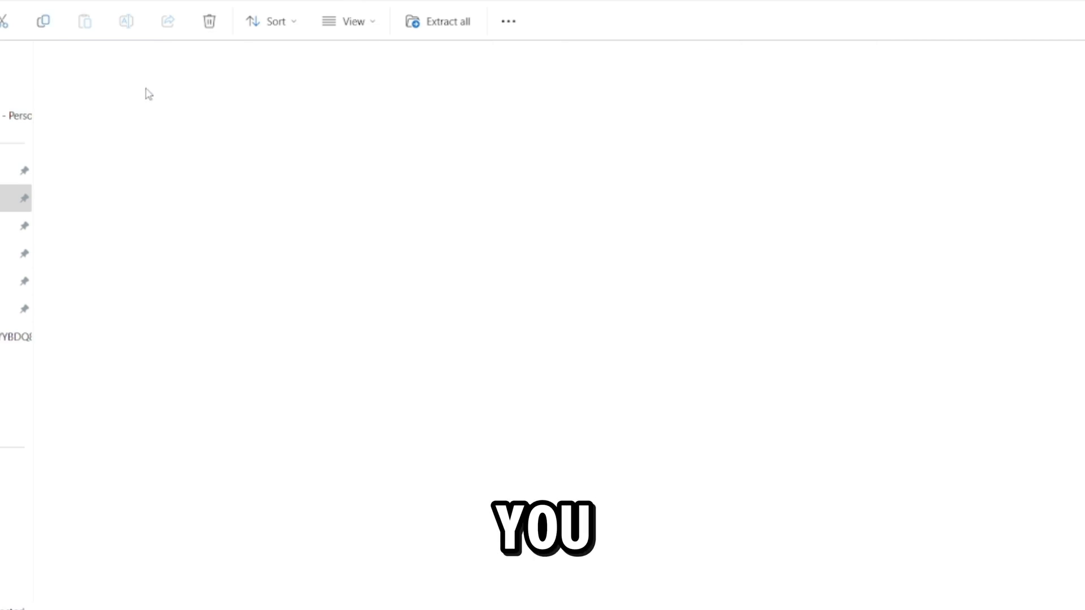
left_click(82, 104)
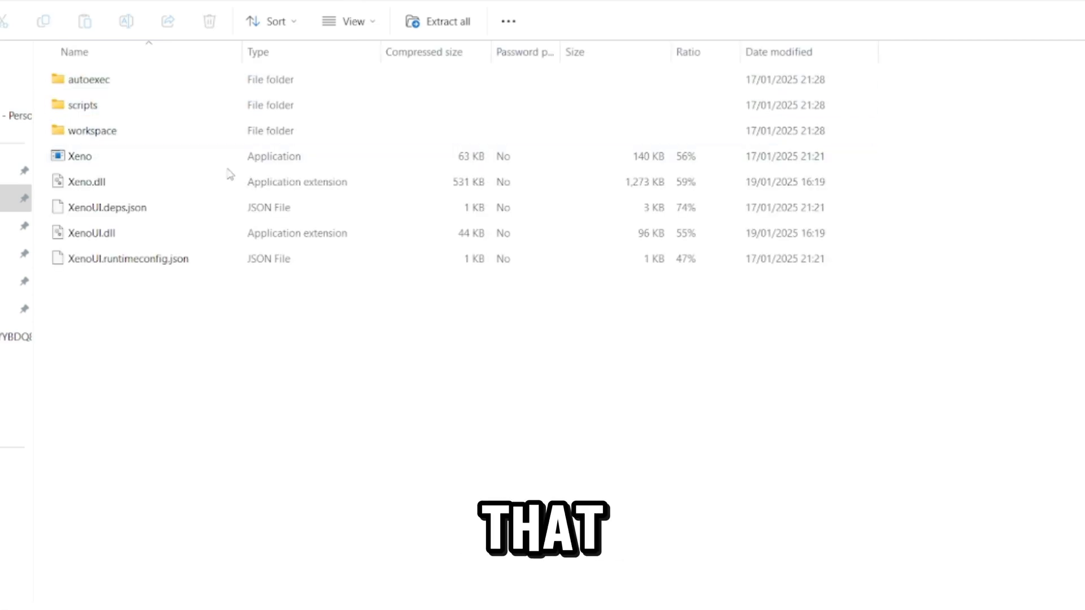
double_click(79, 156)
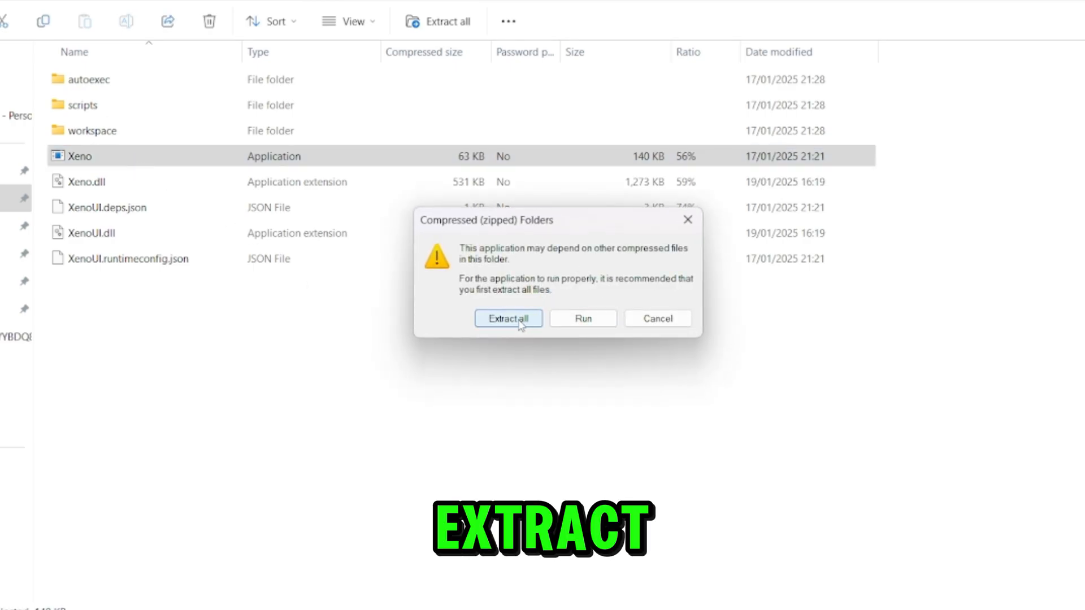
Extract all files from the zip to the default destination, producing the Xeno-v1.1.3-x64 folder
left_click(508, 318)
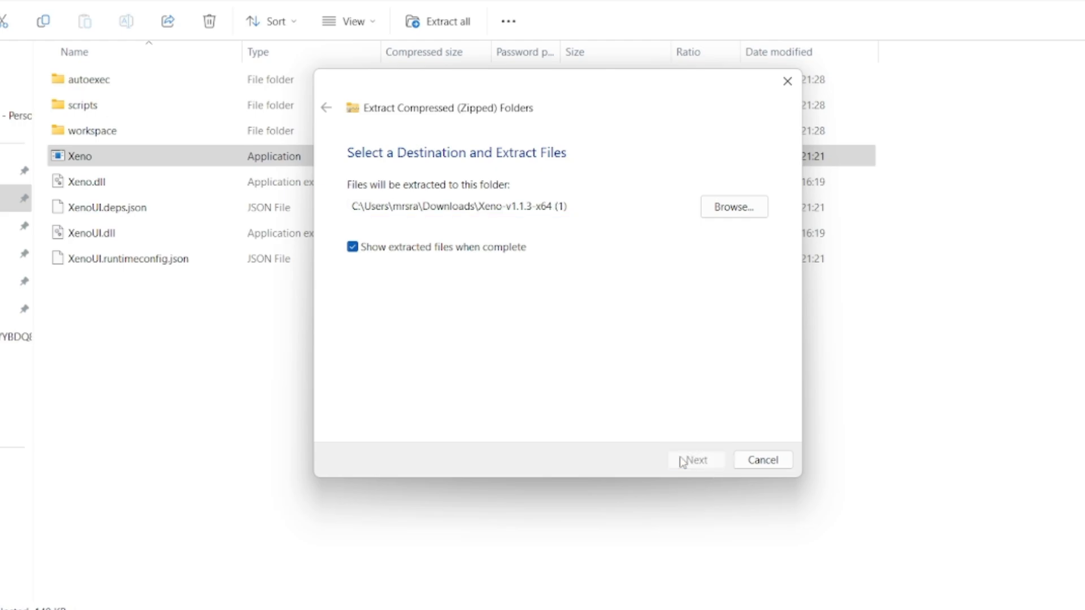
left_click(695, 460)
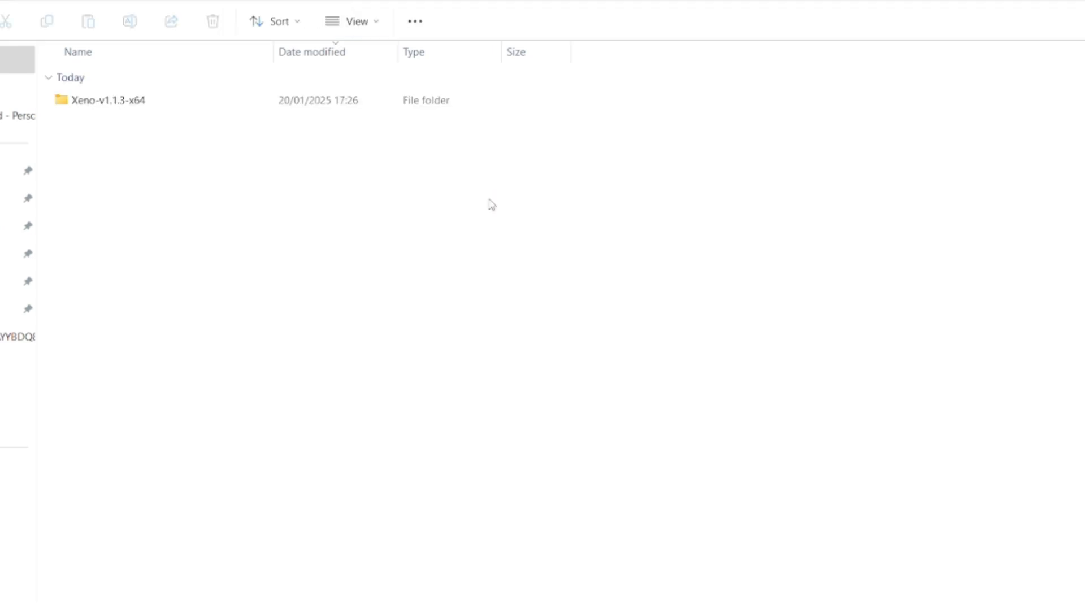
Run Xeno v1.1.3 from the extracted folder with print("Hello, World!") in its editor, then start Roblox Player
double_click(107, 100)
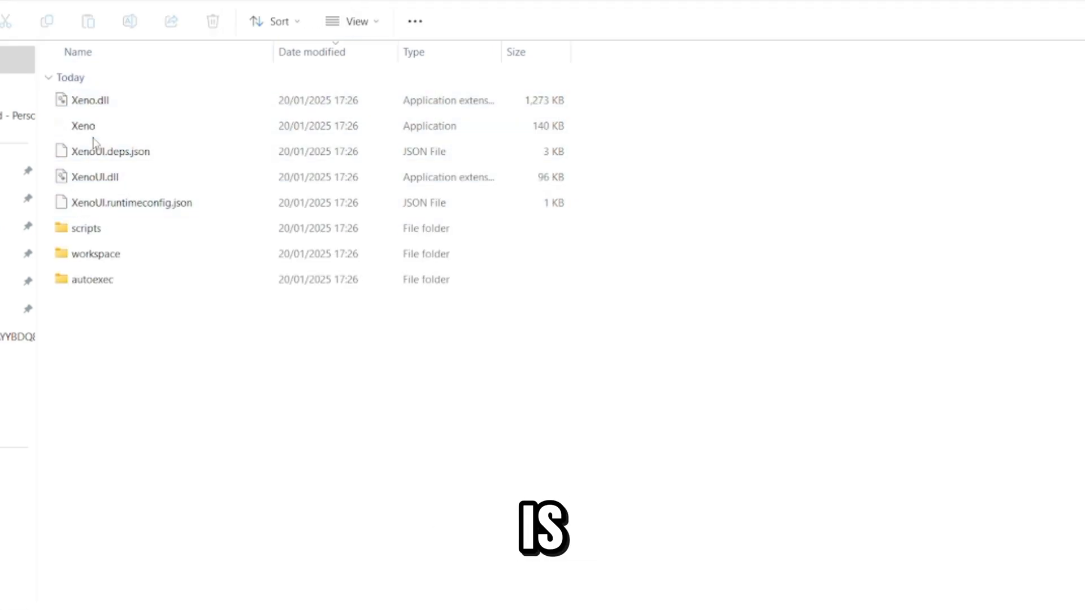
left_click(83, 125)
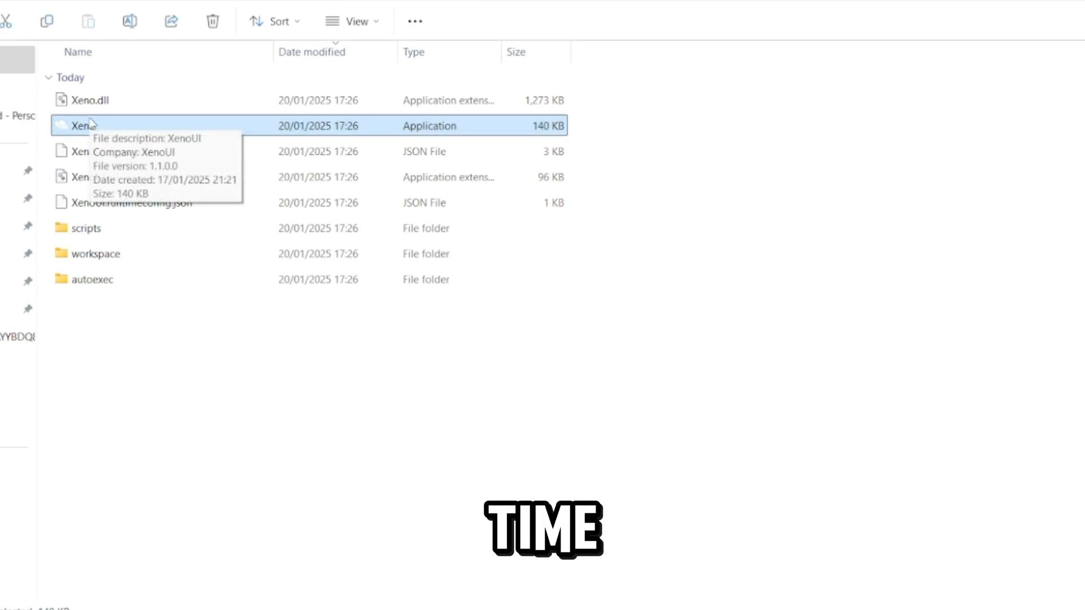
double_click(82, 125)
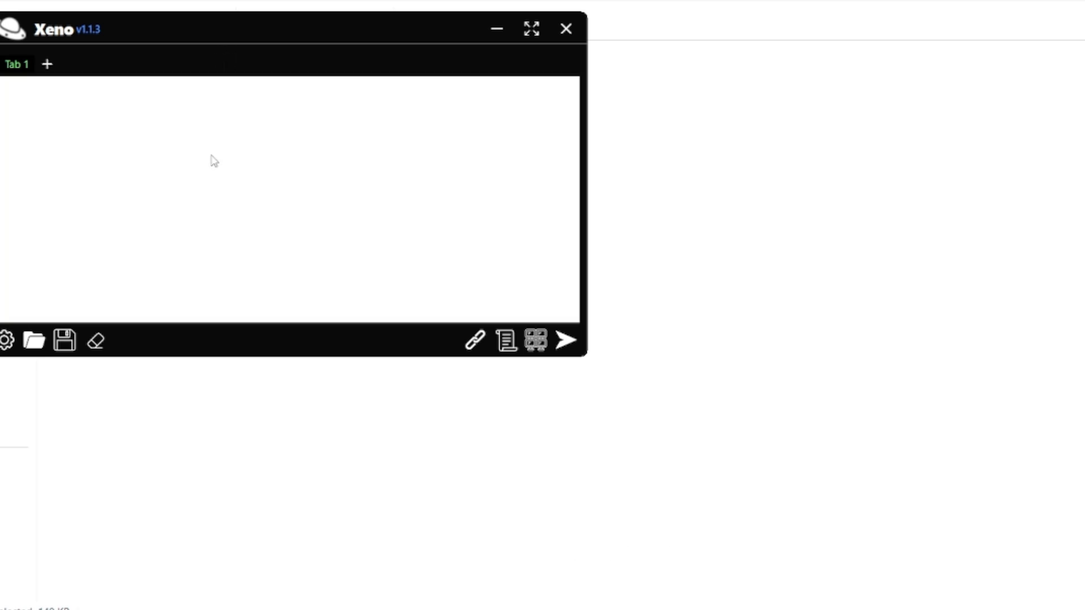
type("print(\"Hello, World!\")")
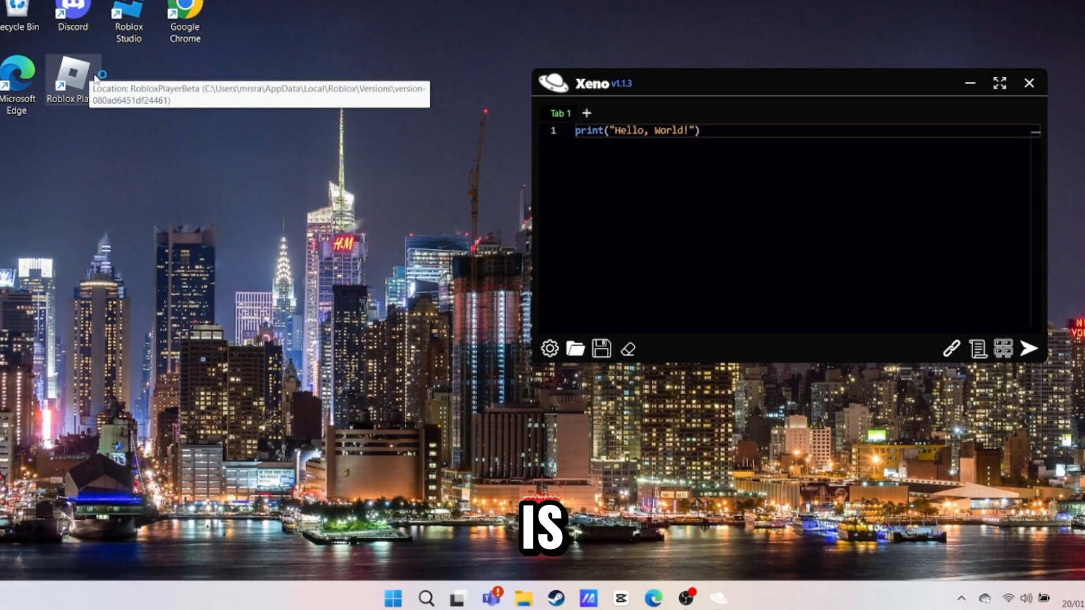
left_click(74, 75)
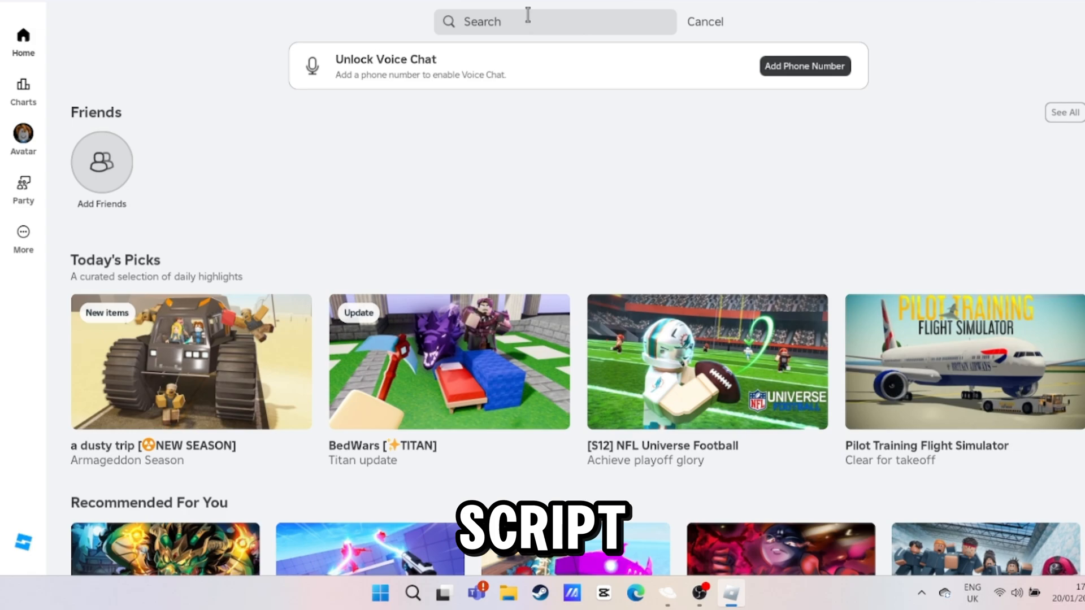
Search Roblox for the game and join it from the suggestions, landing on the baseplate map
type("a literal")
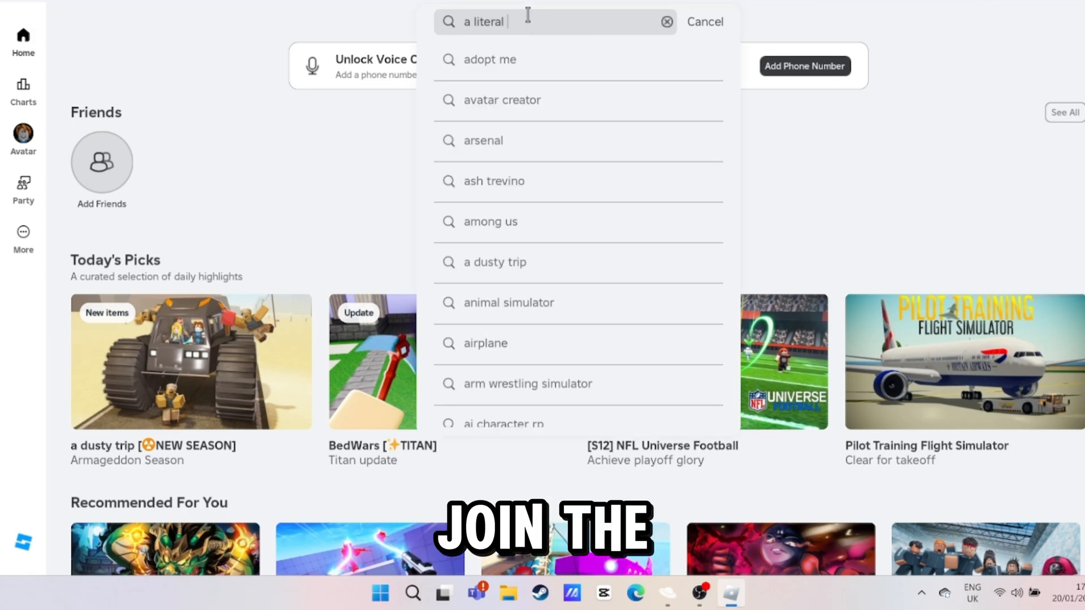
left_click(666, 21)
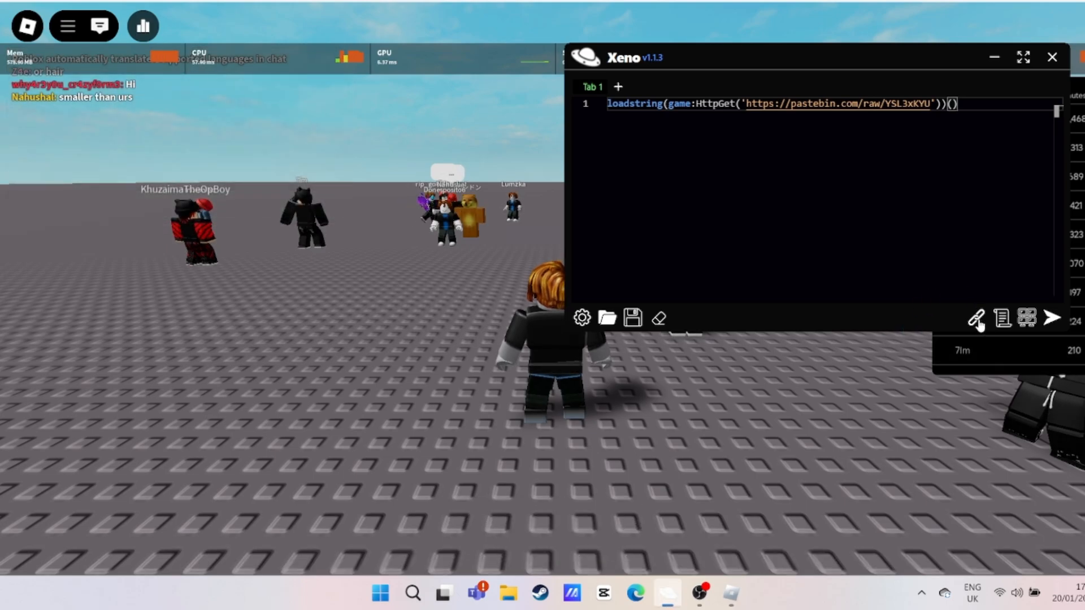
Attach Xeno to the Roblox game and execute the Pastebin loadstring script to show Fly GUI V3
left_click(1051, 318)
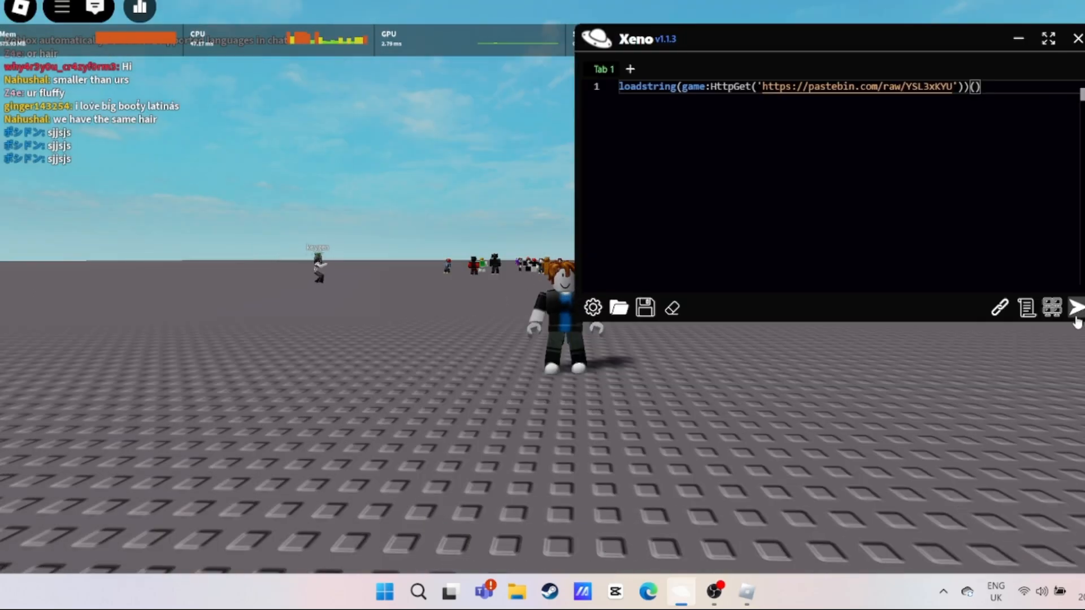
left_click(1077, 308)
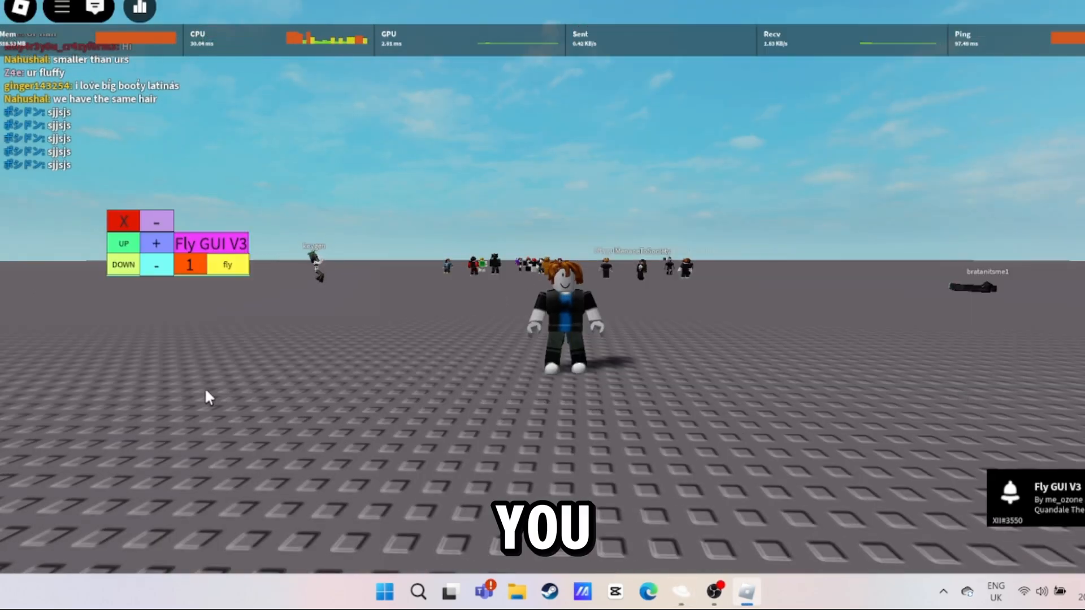